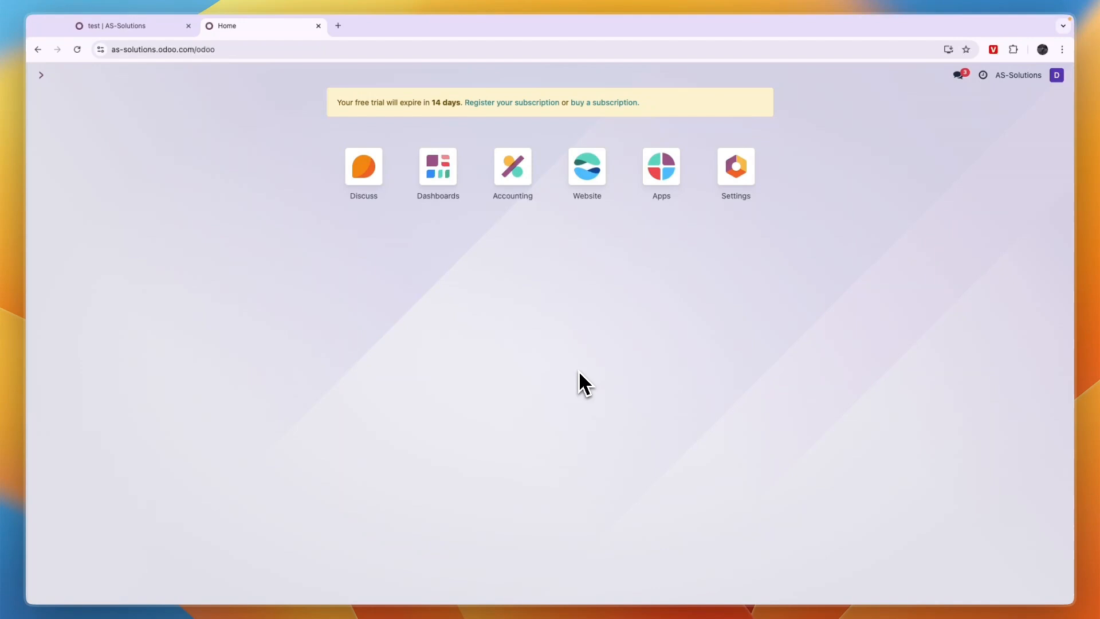
mouse_move(431, 281)
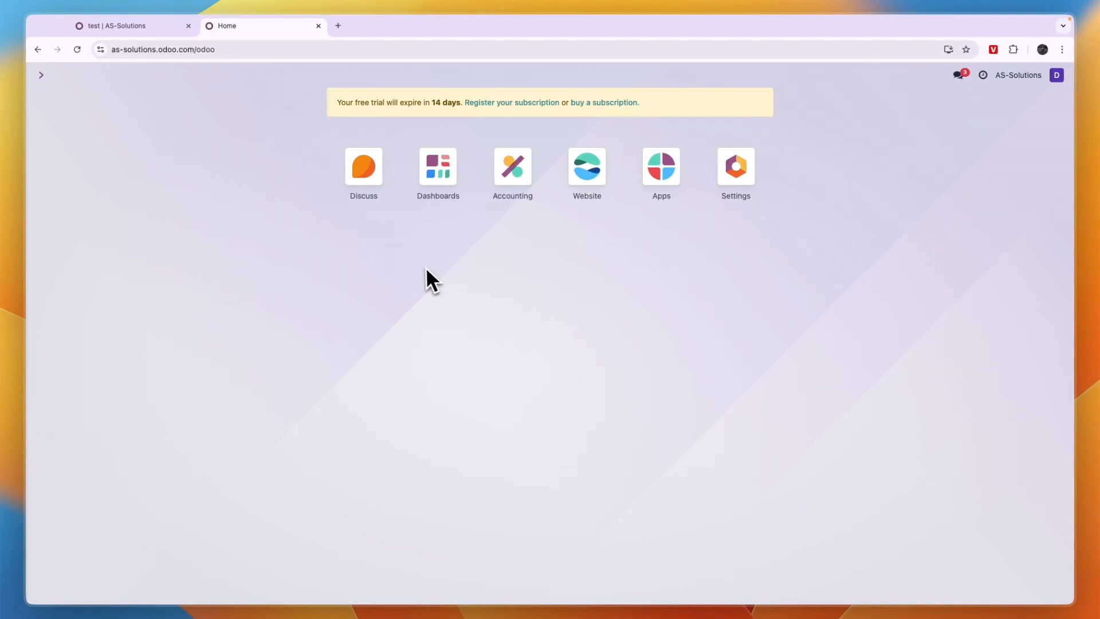
Launch the Website app from the Odoo home screen.
left_click(247, 76)
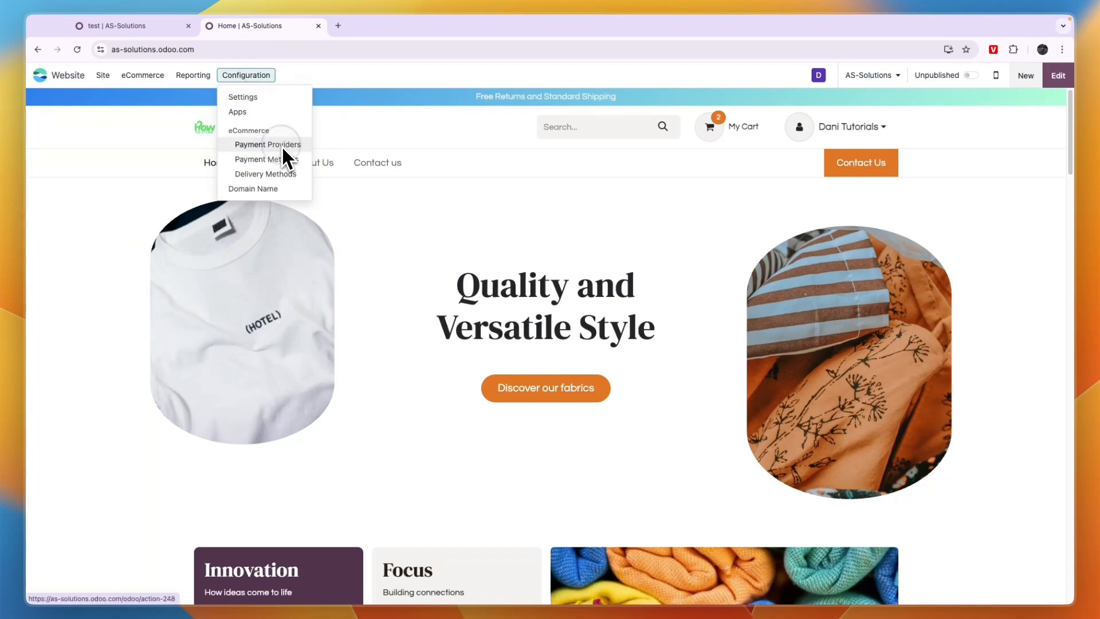
Go to Configuration > Payment Providers to list the available providers.
left_click(267, 145)
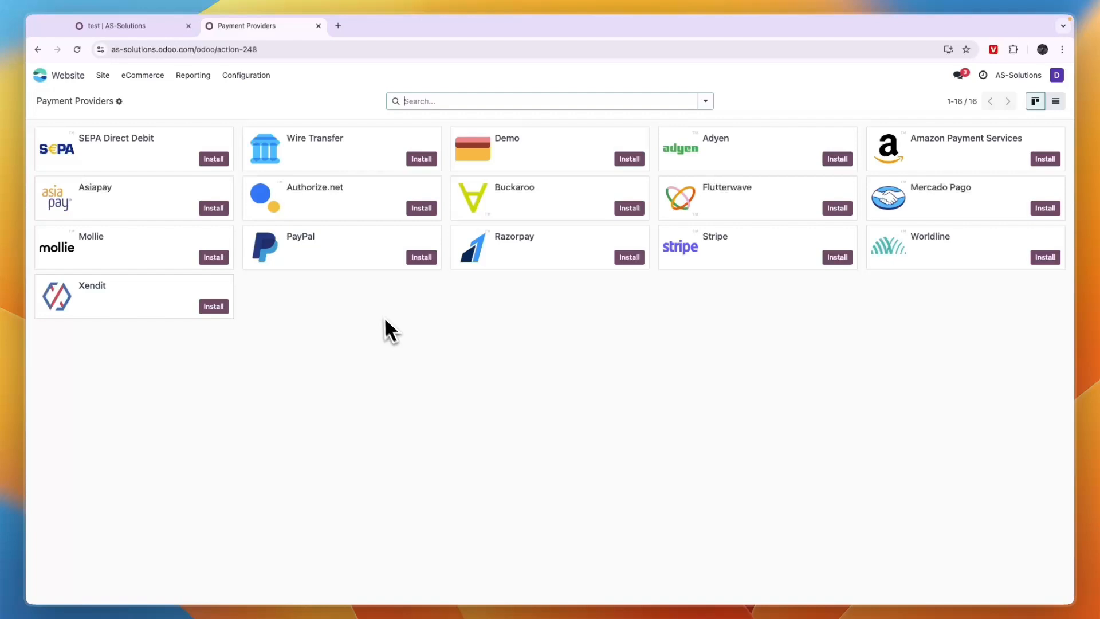
mouse_move(663, 274)
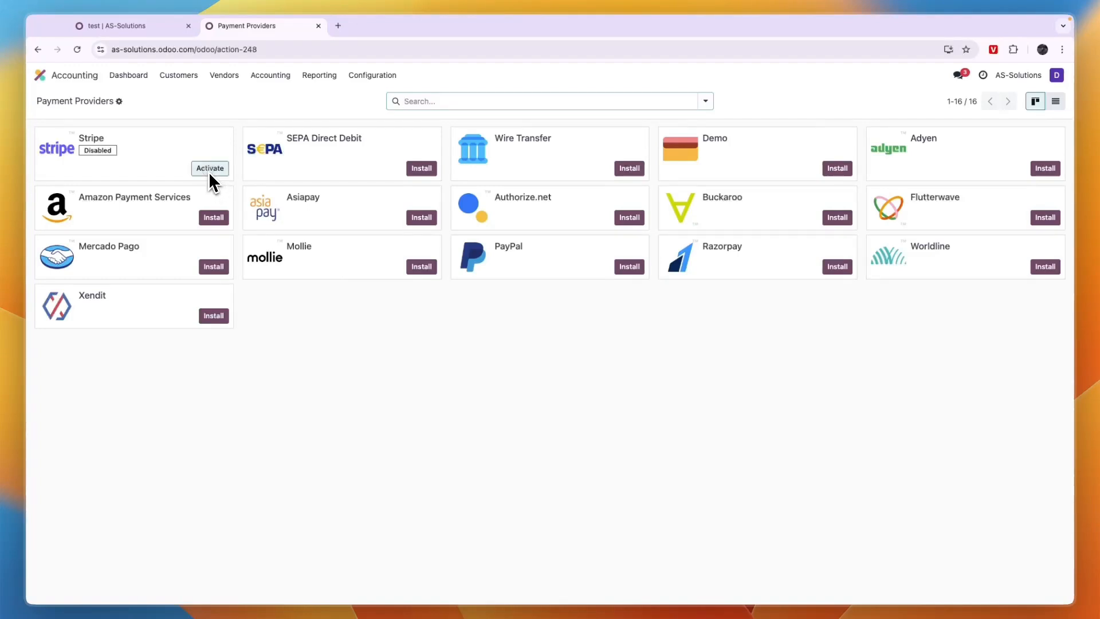
Open Stripe, set its state to Enabled, and start Connect Stripe onboarding.
left_click(210, 169)
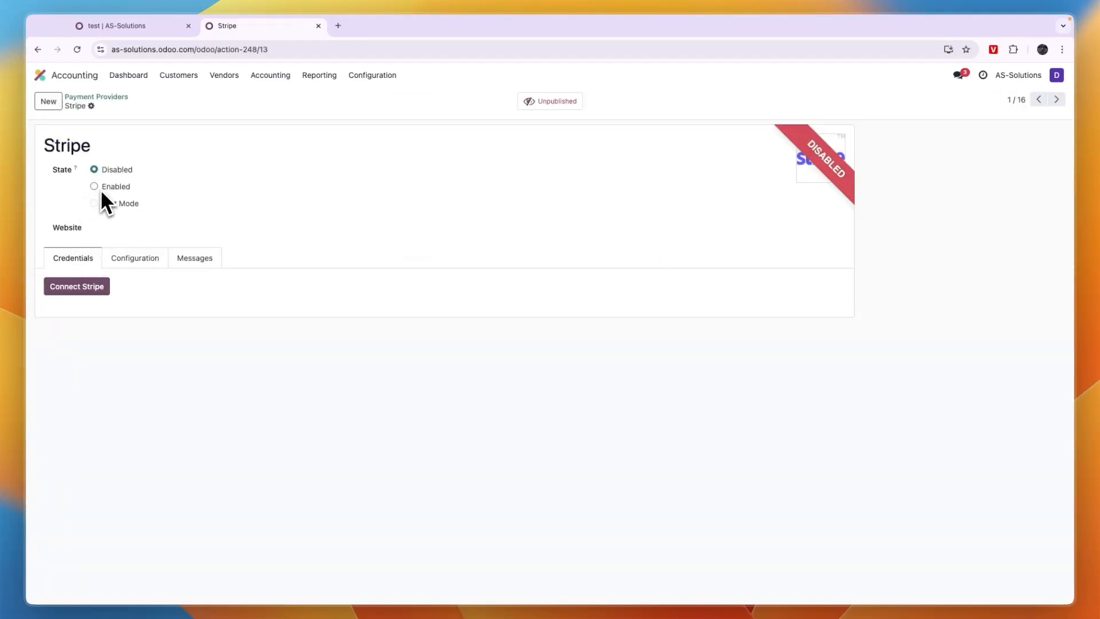
left_click(94, 186)
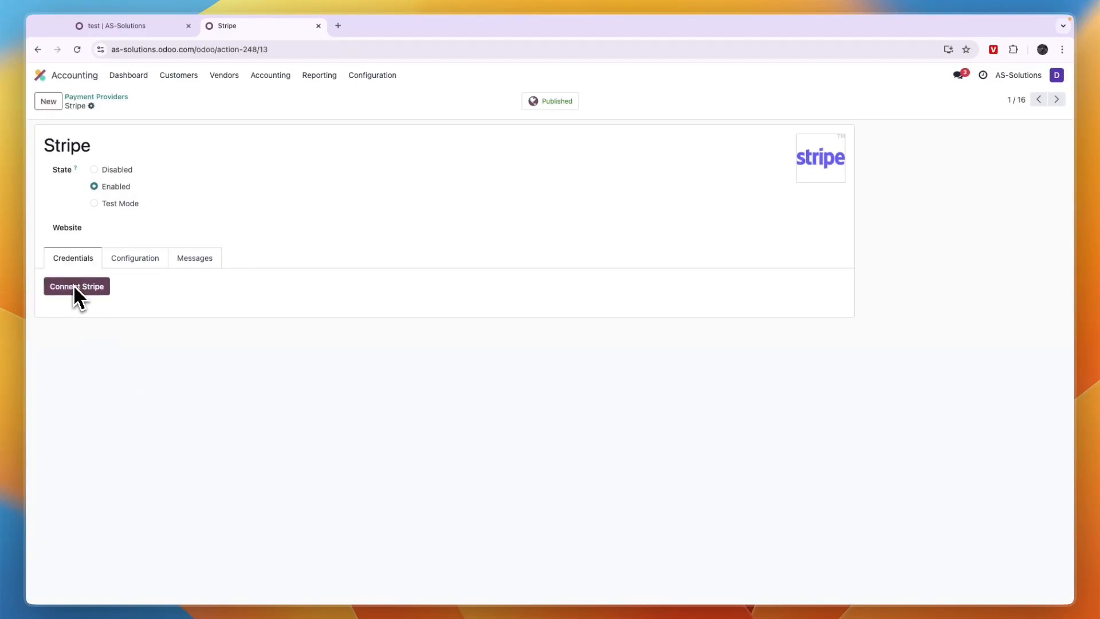
left_click(76, 287)
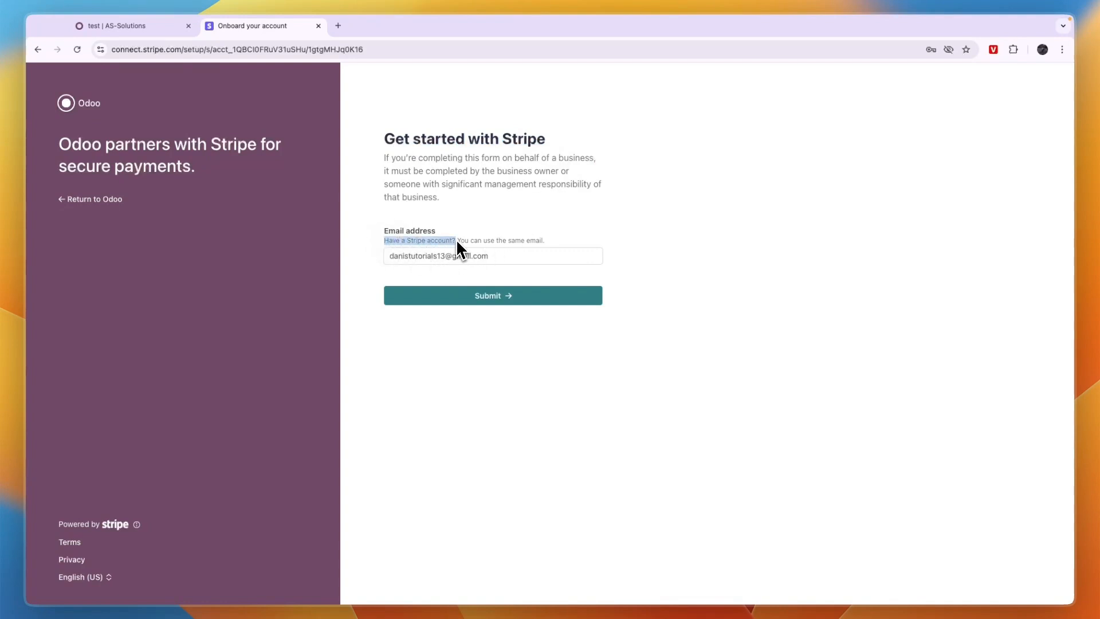
Sign in to Stripe, confirm location and business type, and complete personal details.
left_click(419, 241)
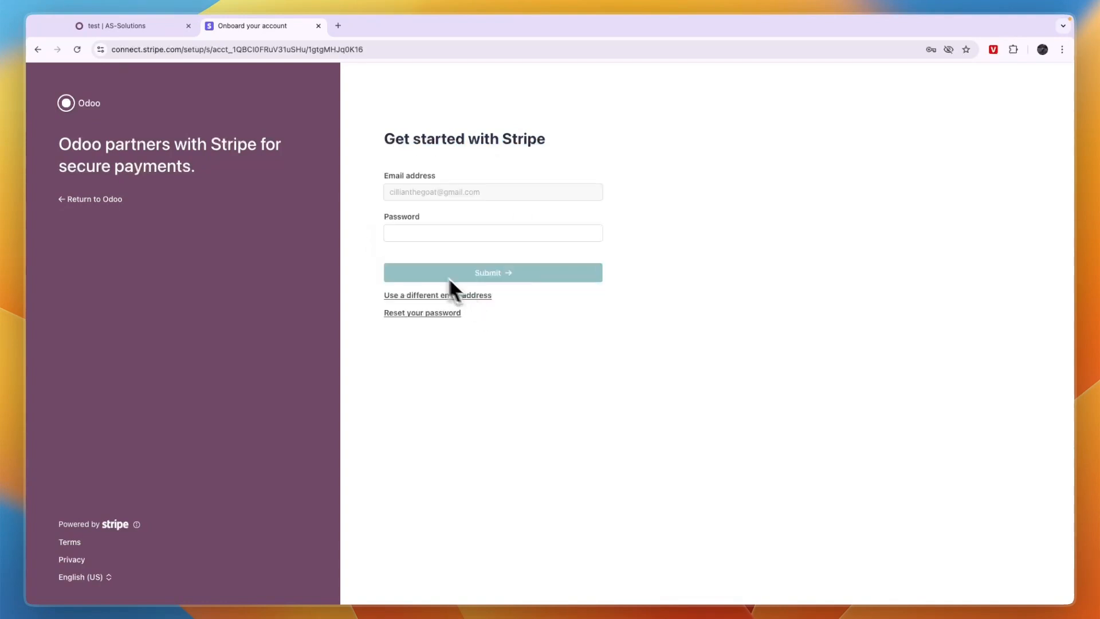
left_click(491, 232)
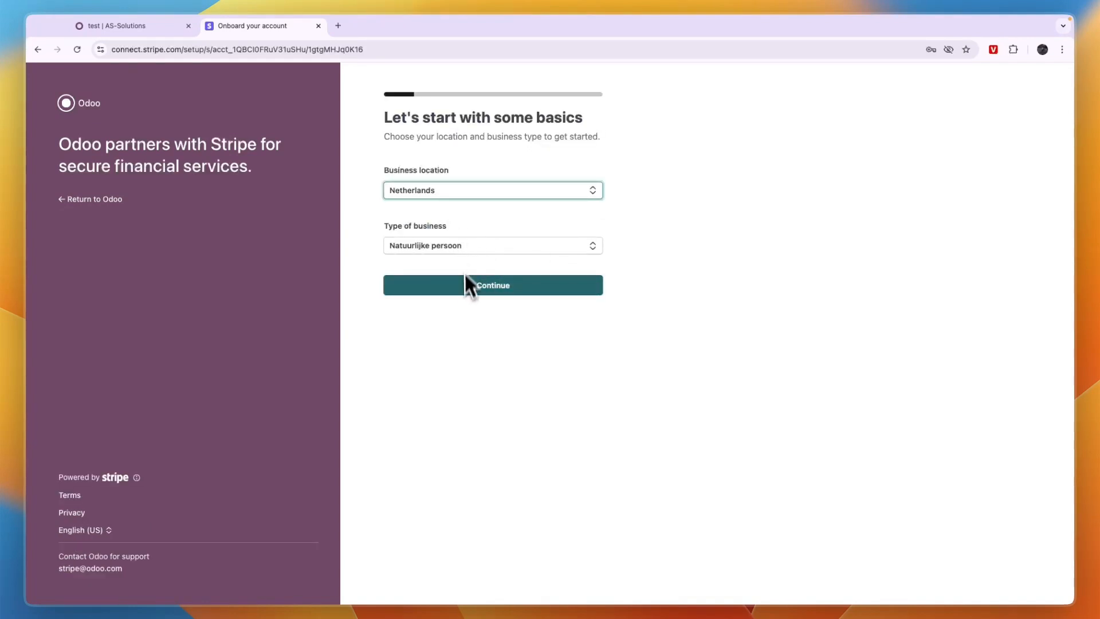
left_click(493, 284)
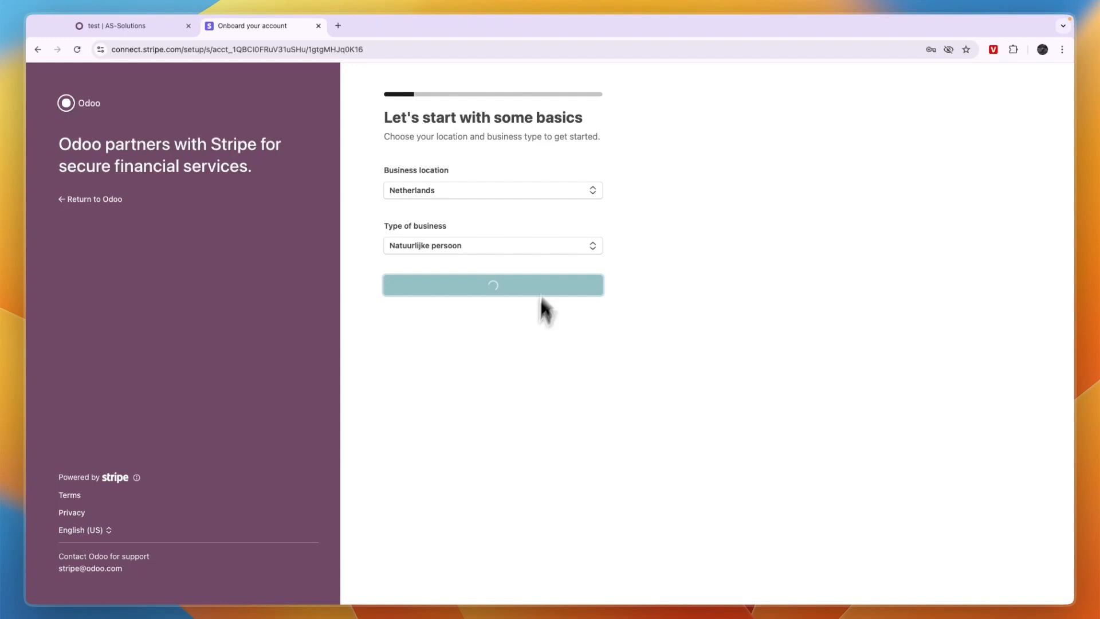
mouse_move(480, 254)
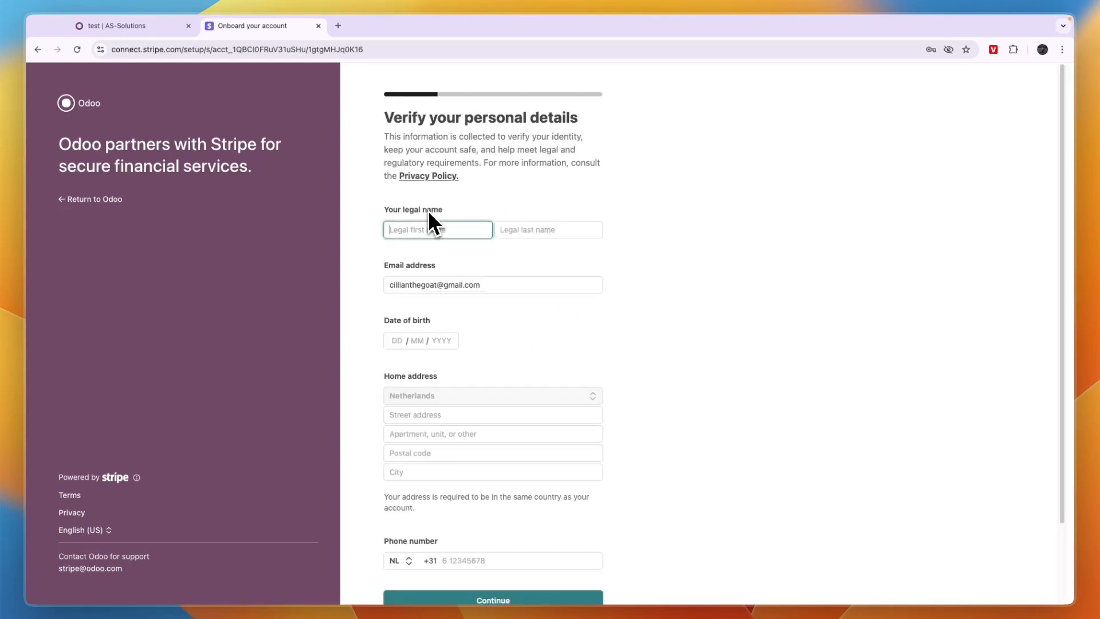
left_click(493, 600)
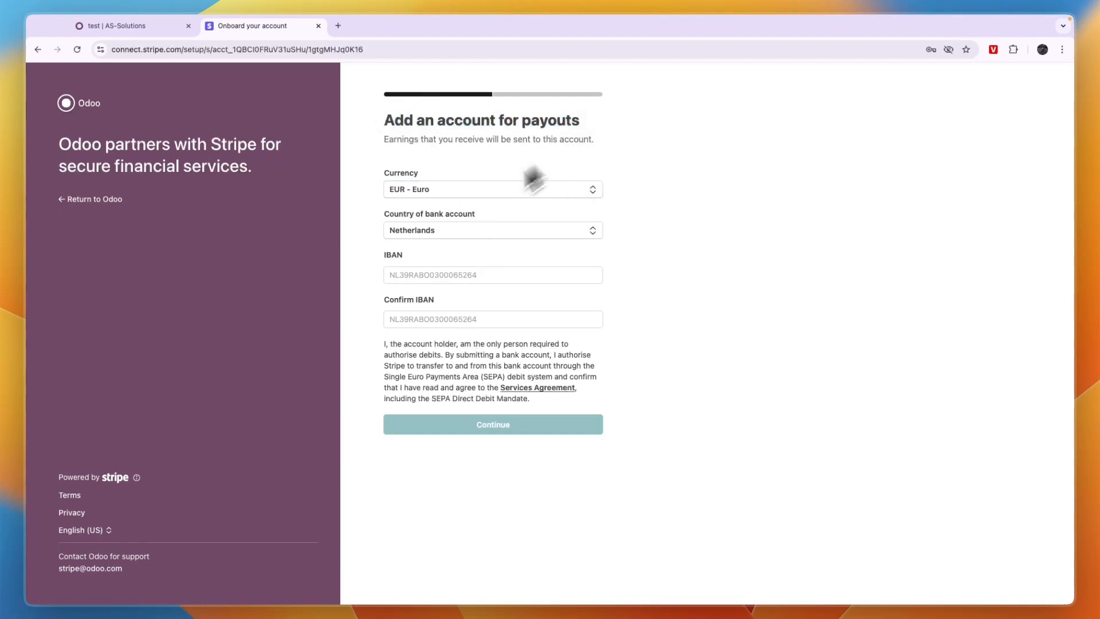
mouse_move(437, 335)
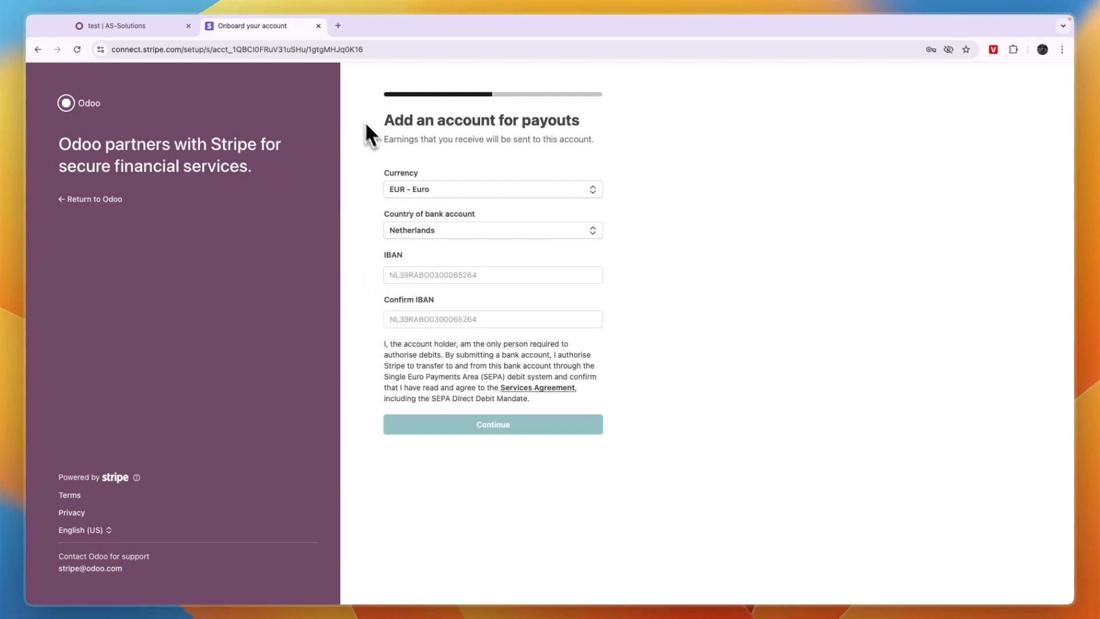
mouse_move(249, 169)
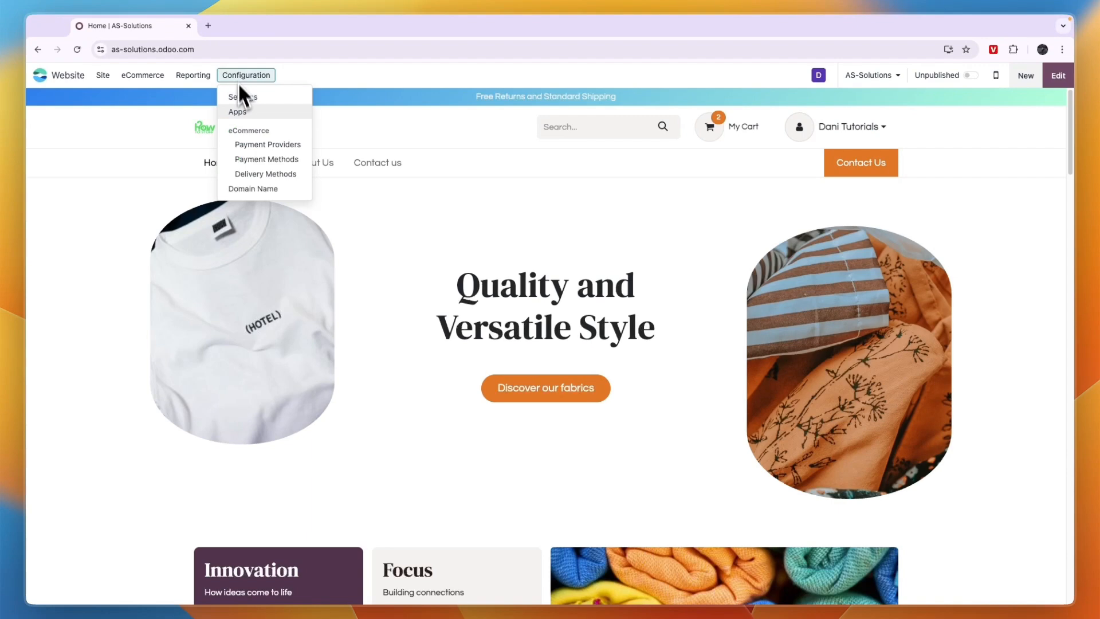
Reopen the Stripe provider record from Configuration > Payment Providers.
left_click(268, 144)
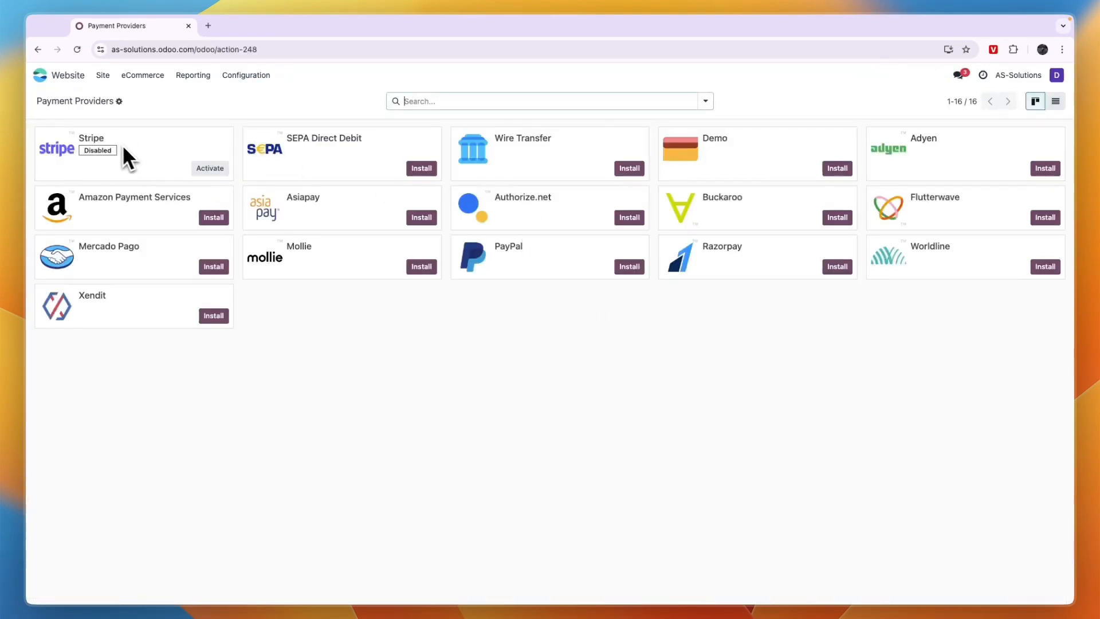
left_click(91, 137)
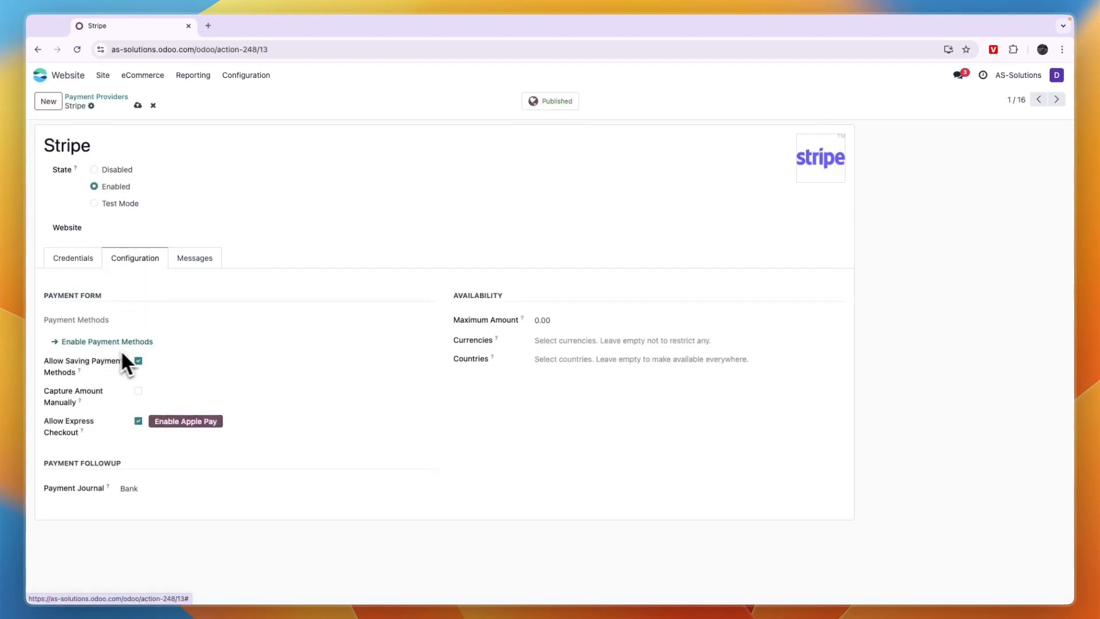
left_click(94, 186)
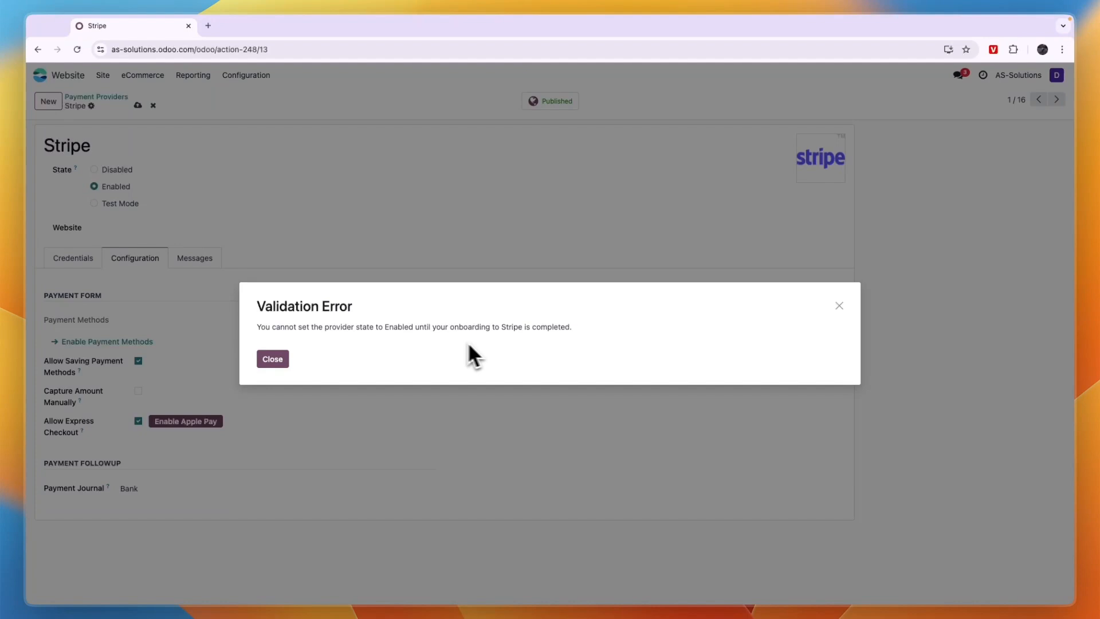
mouse_move(272, 359)
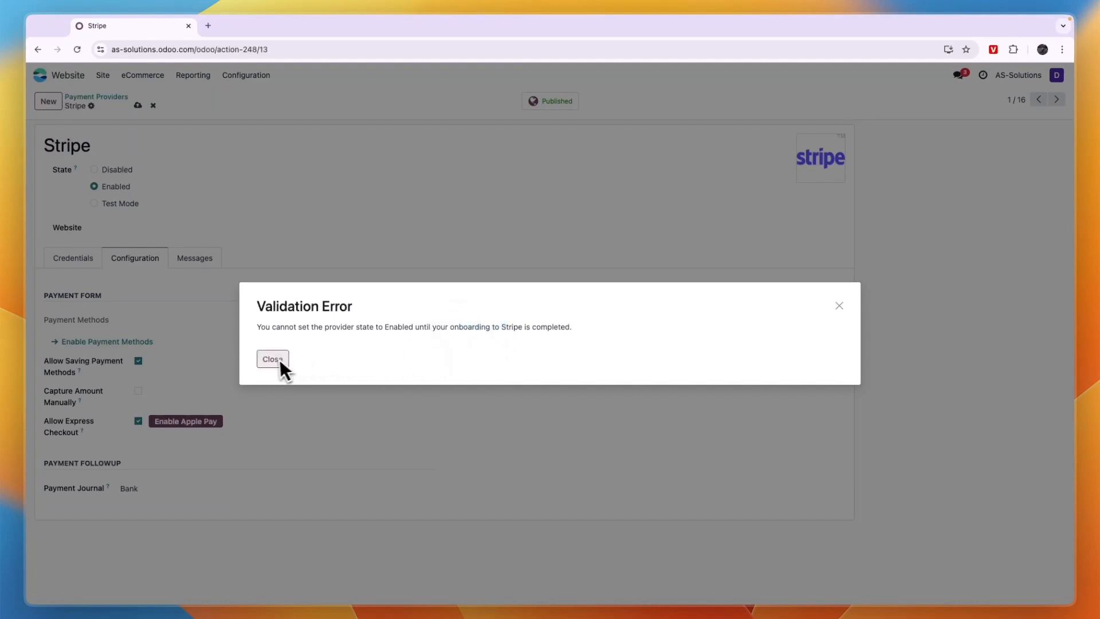
left_click(272, 359)
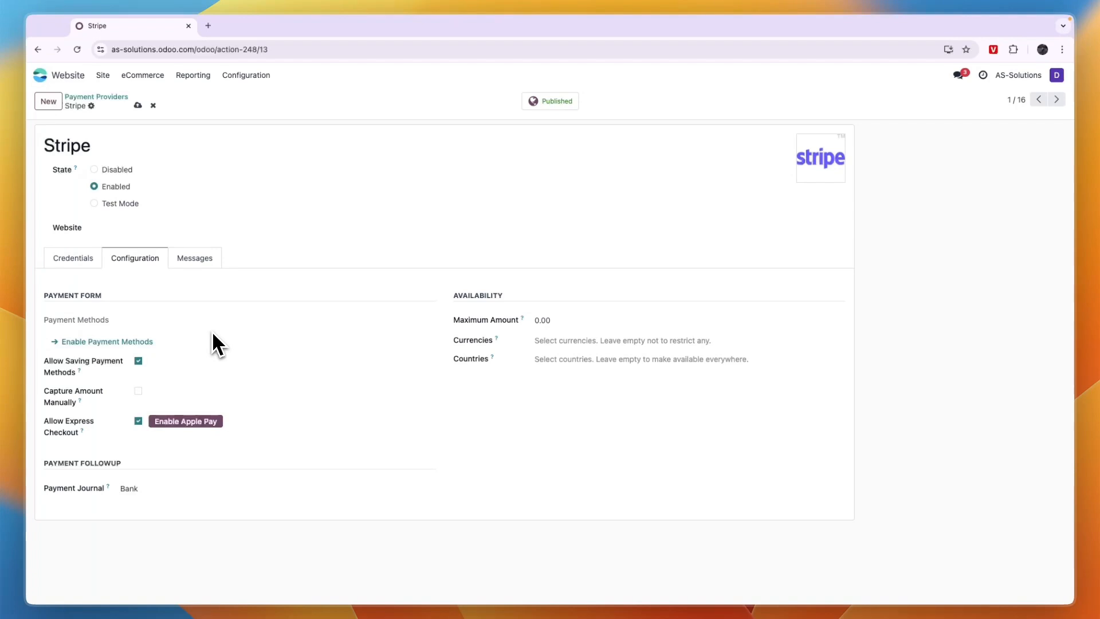
mouse_move(437, 359)
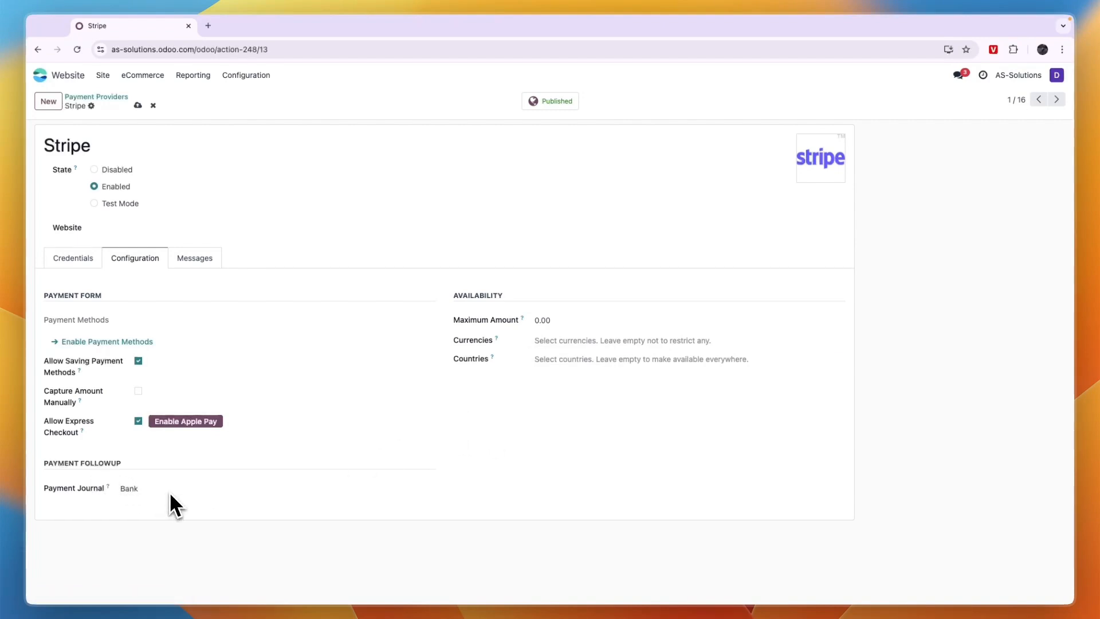
mouse_move(130, 432)
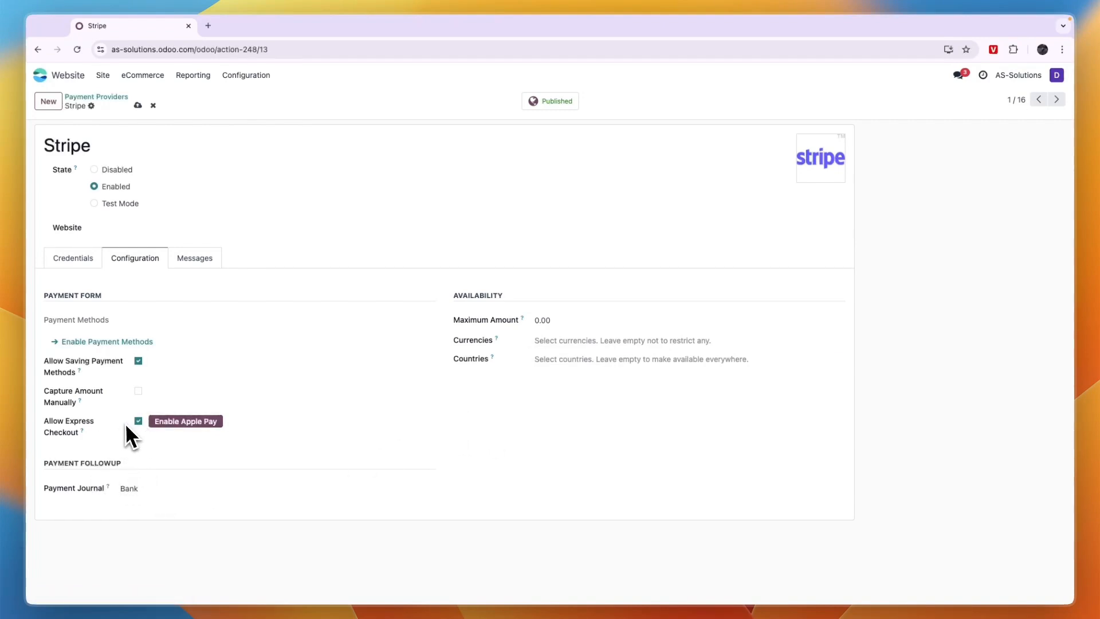
mouse_move(284, 423)
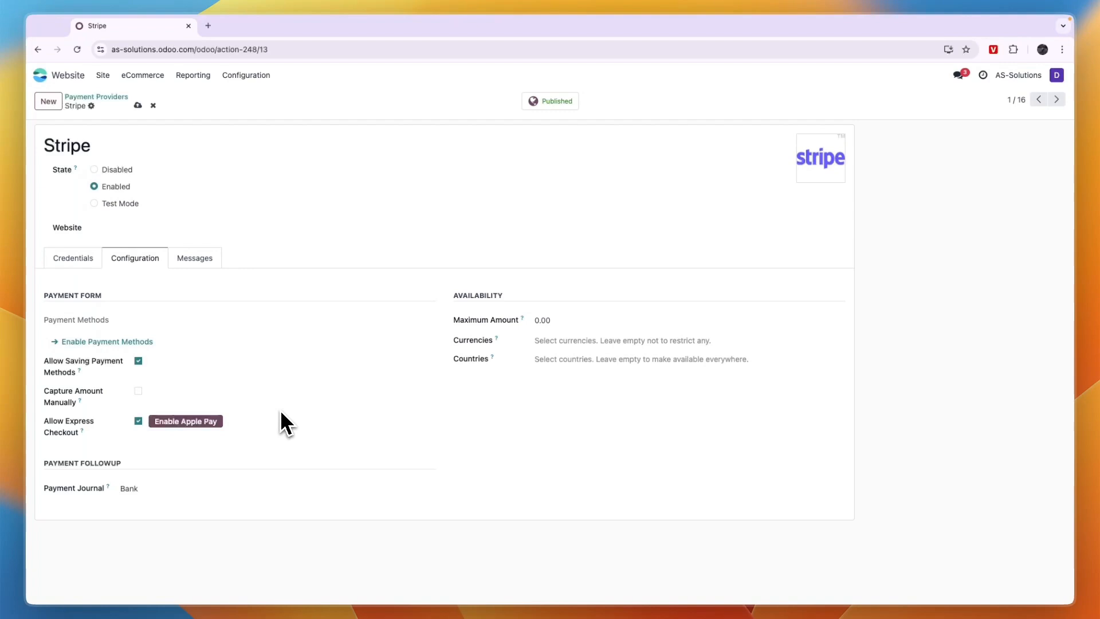
Review Stripe's payment status messages, then return to its Credentials tab.
left_click(195, 257)
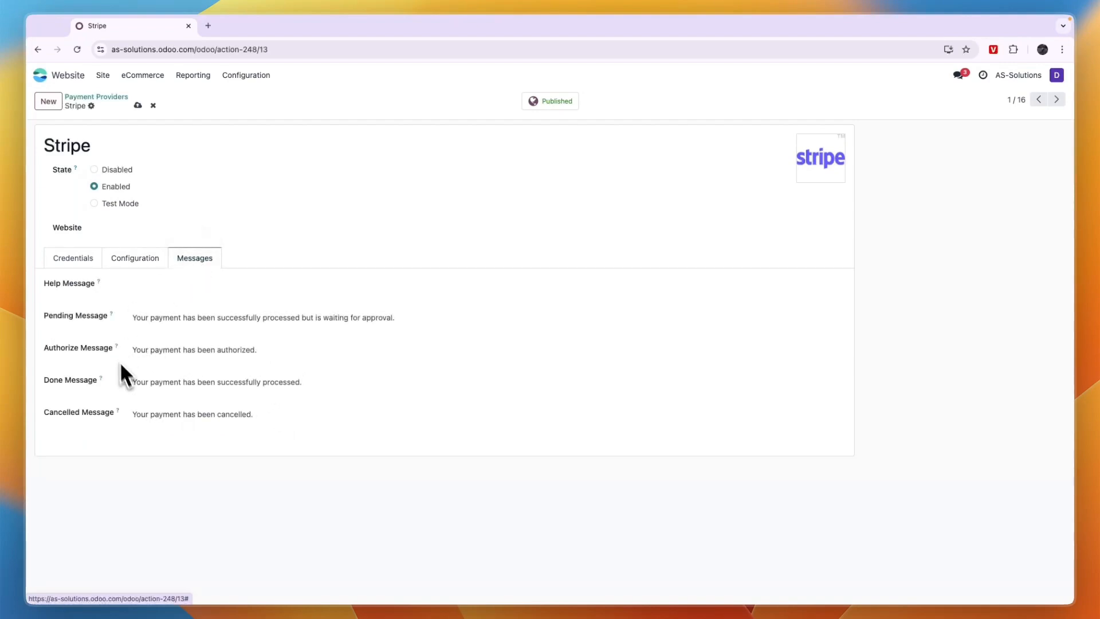
left_click(72, 257)
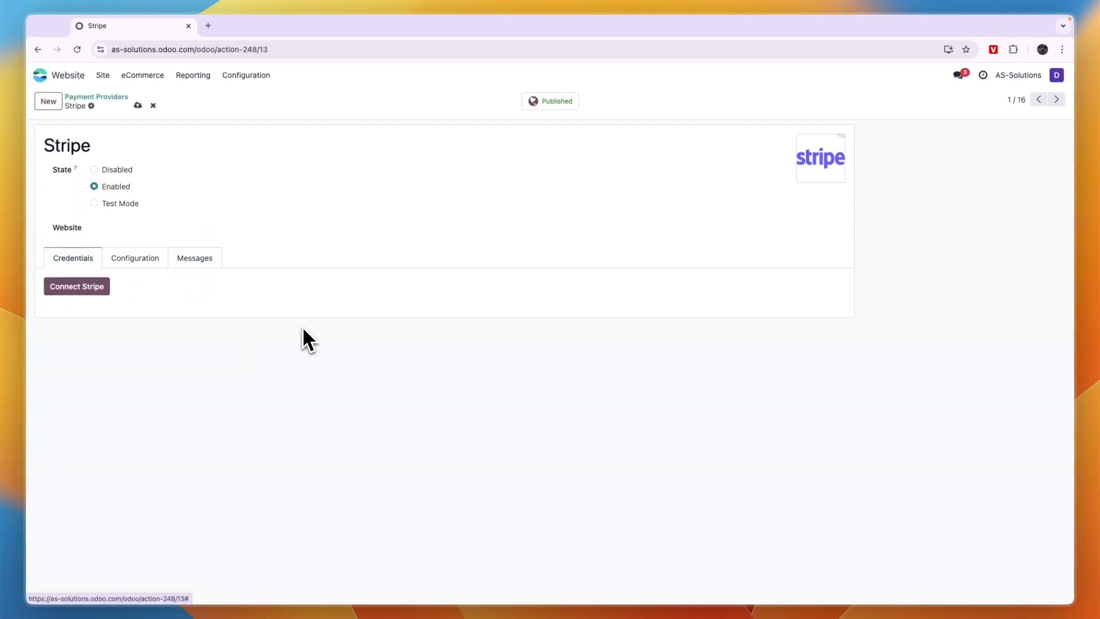